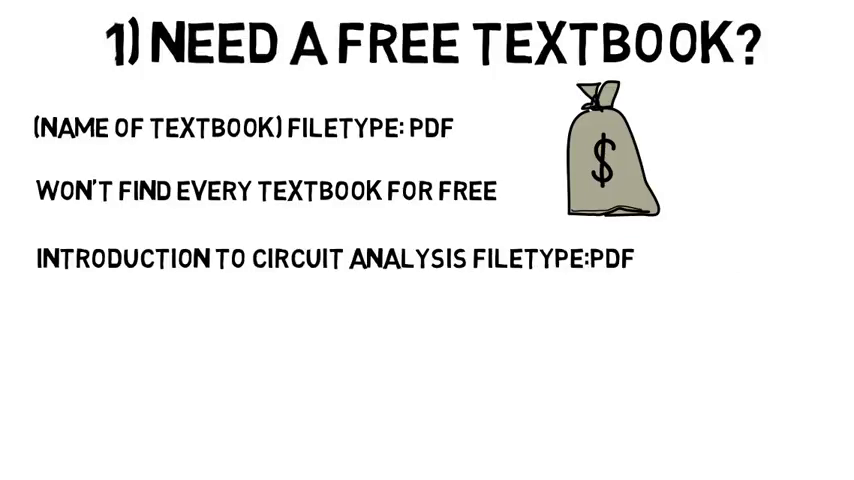
text(ENGINEERING)
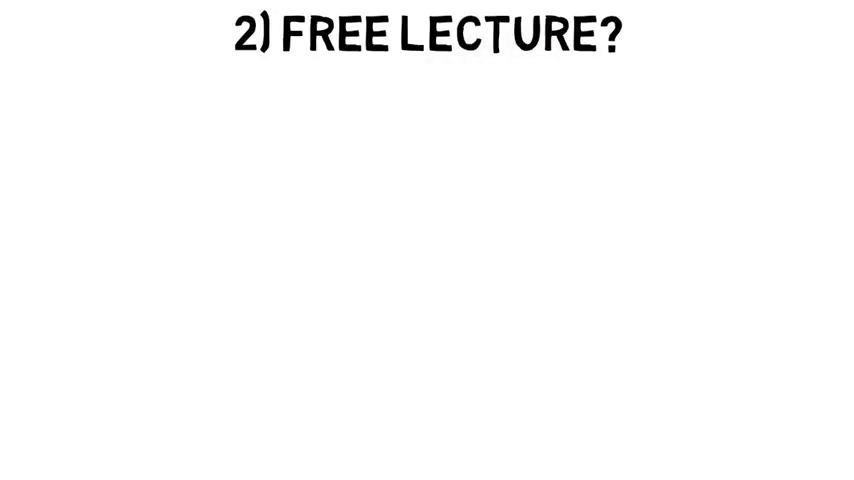
text((co)
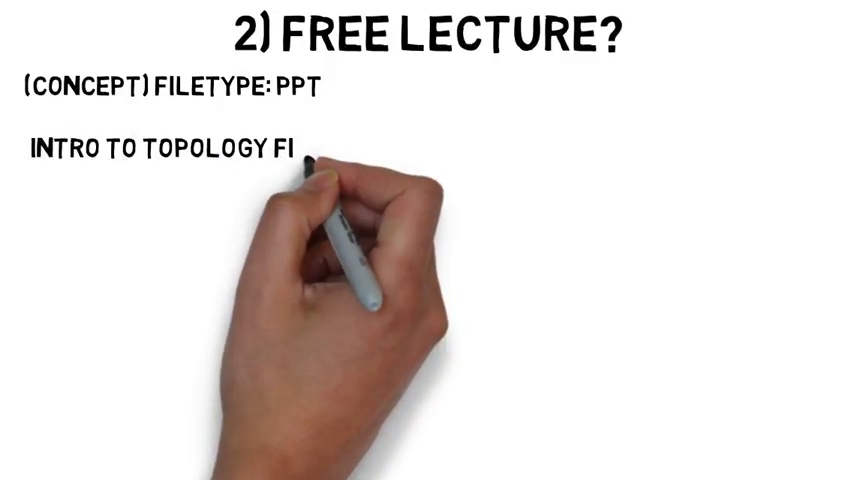
text(FILETYPE: PPT)
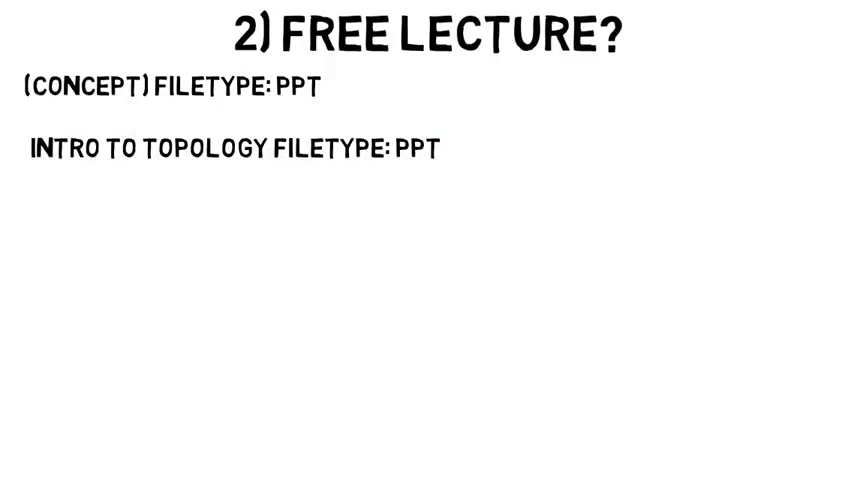